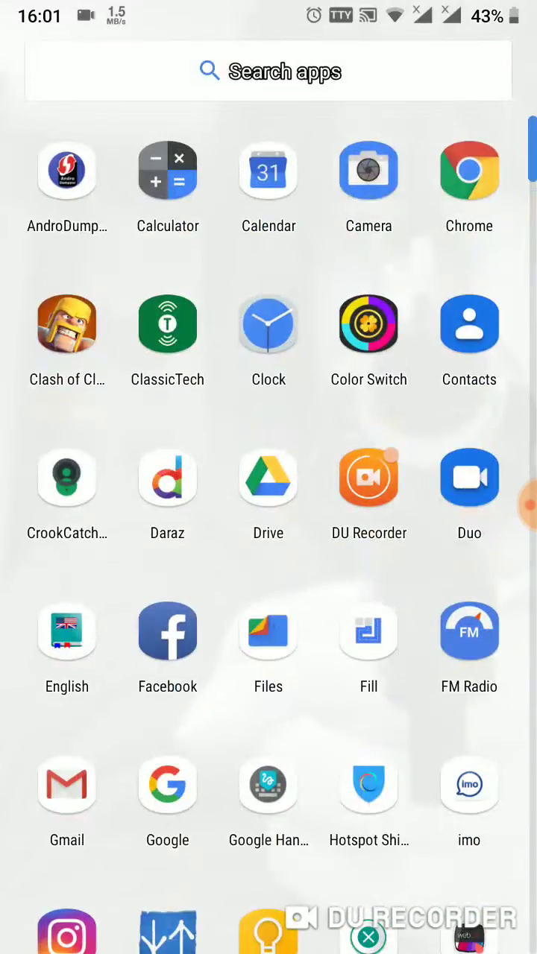
# Launch the Settings app from the app drawer
pyautogui.scroll(-3)
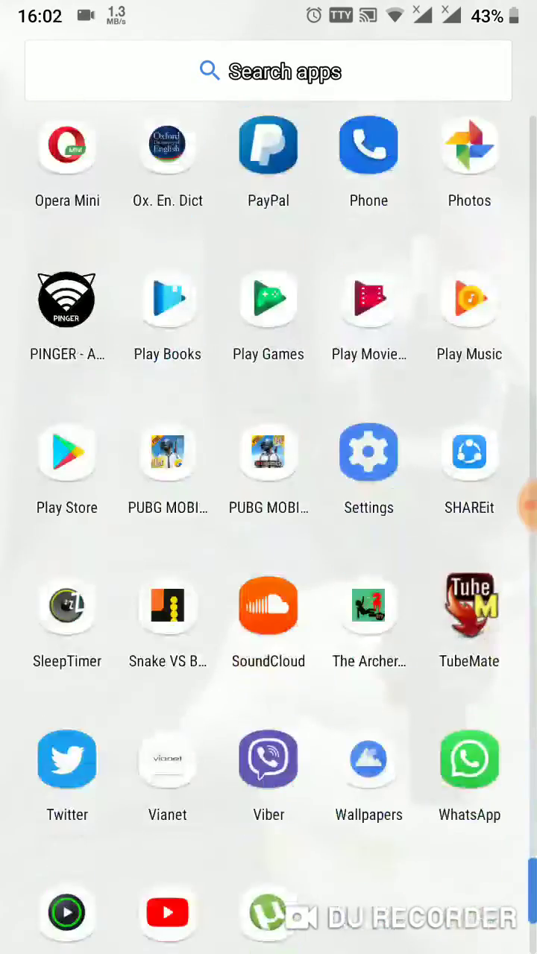
pyautogui.click(369, 452)
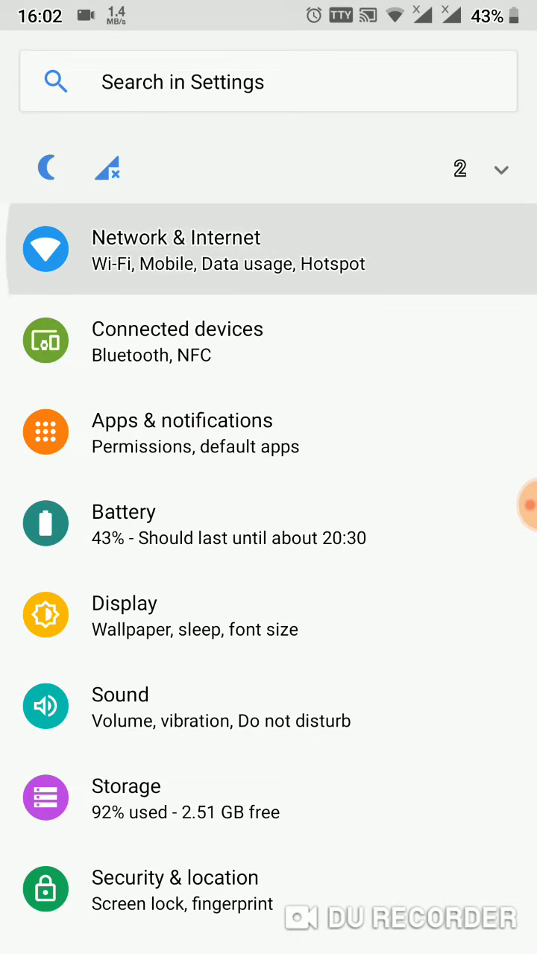
# Turn on Bluetooth tethering under Network & Internet > Hotspot & tethering
pyautogui.click(175, 249)
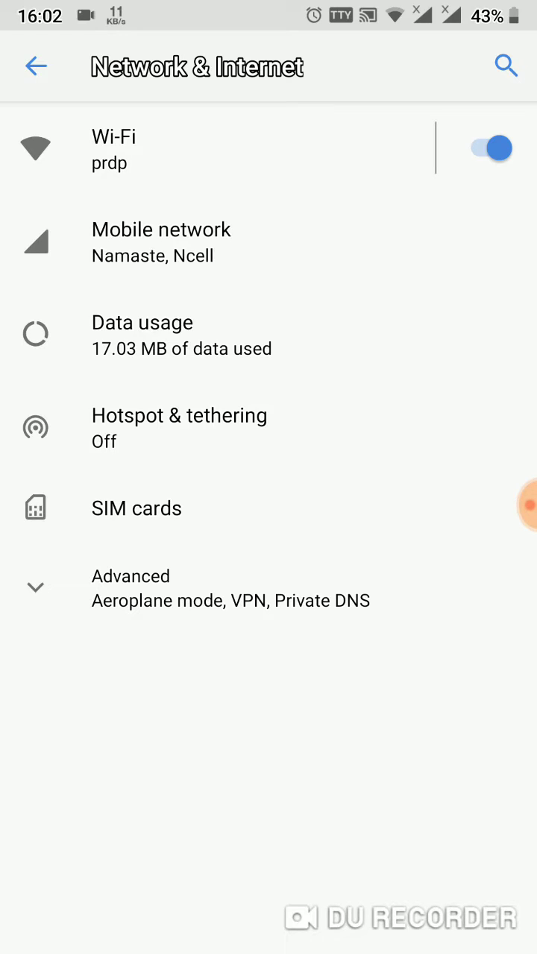
pyautogui.click(179, 415)
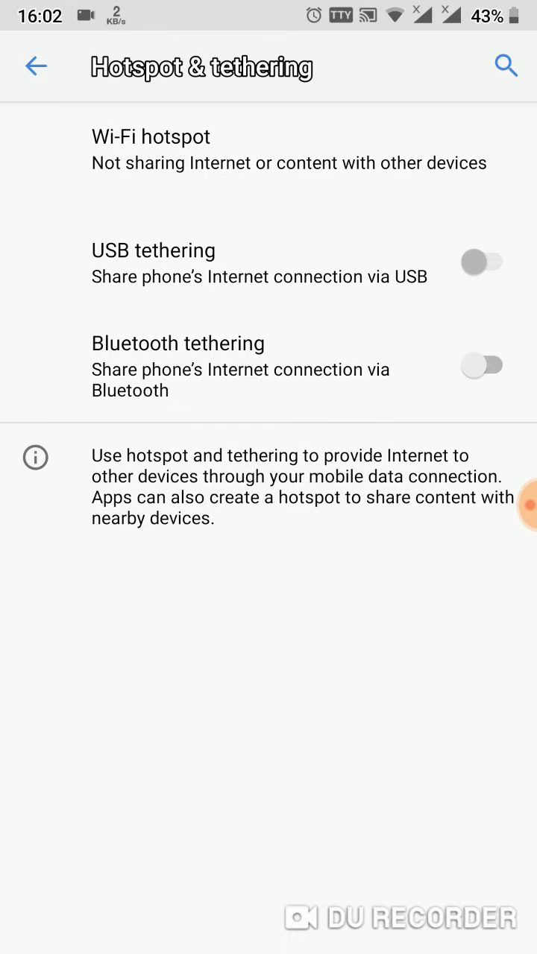
pyautogui.click(487, 363)
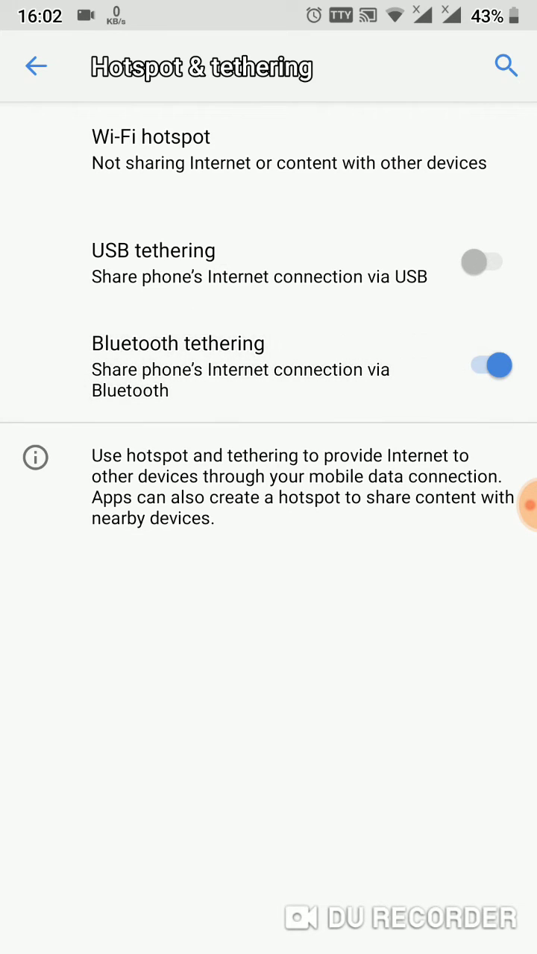
pyautogui.click(37, 65)
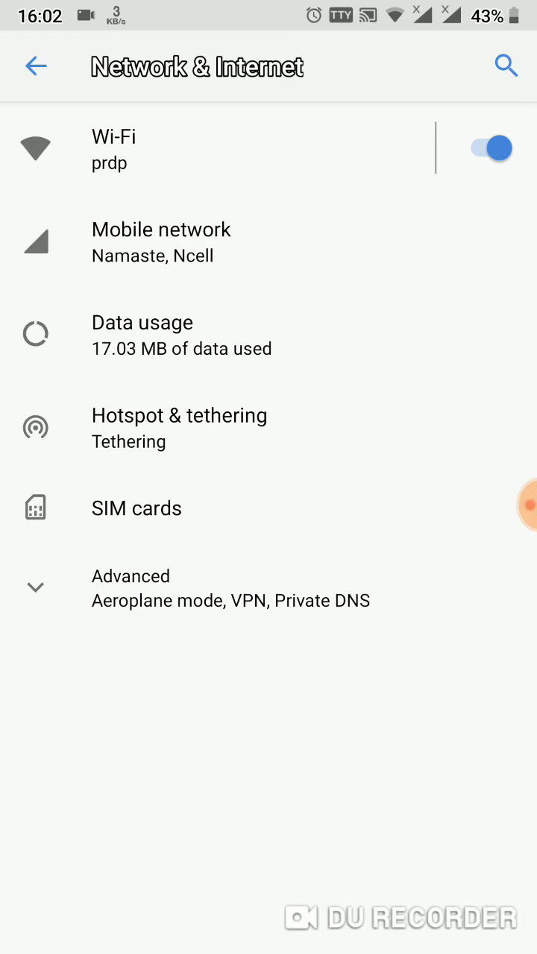
# Connect to HP Notebook from Previously connected devices, then return to main Settings
pyautogui.click(35, 65)
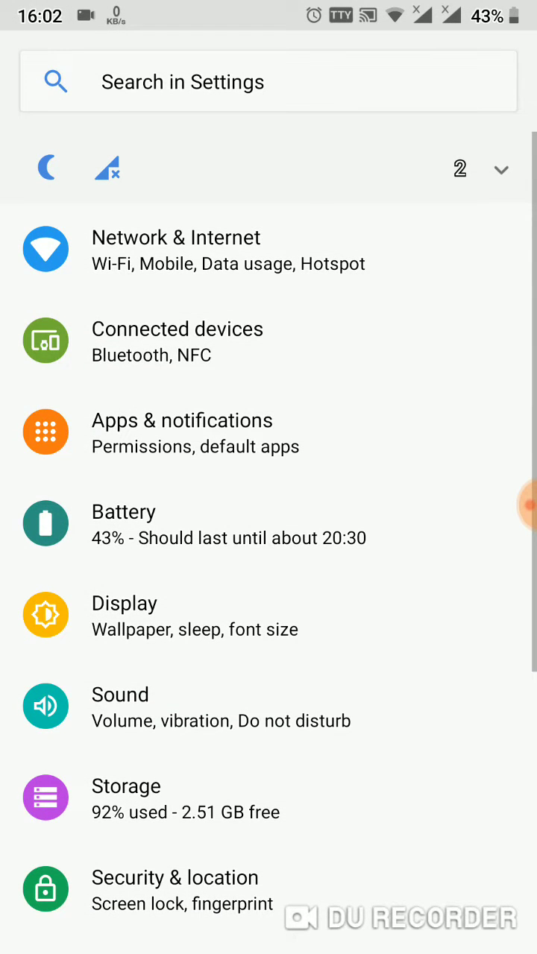
pyautogui.click(178, 342)
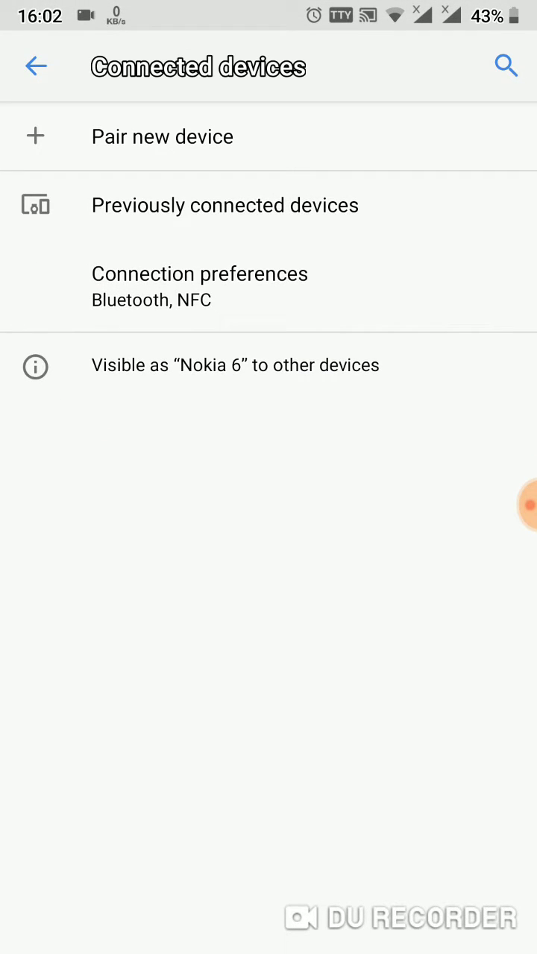
pyautogui.click(224, 205)
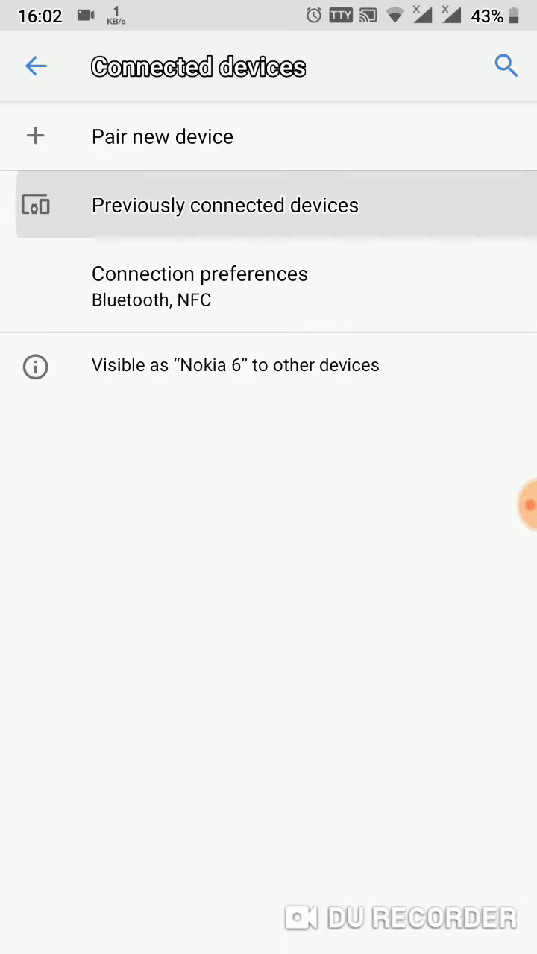
pyautogui.click(225, 205)
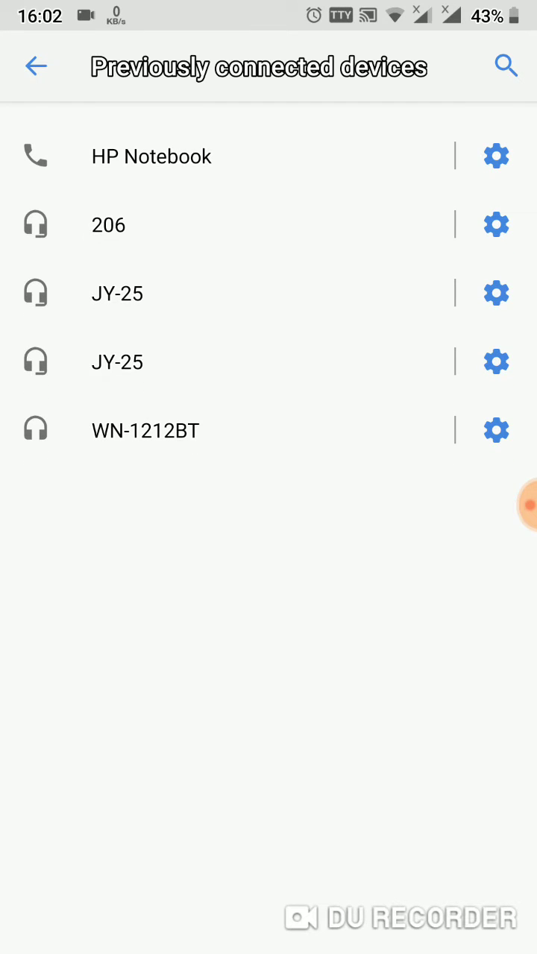
pyautogui.click(36, 65)
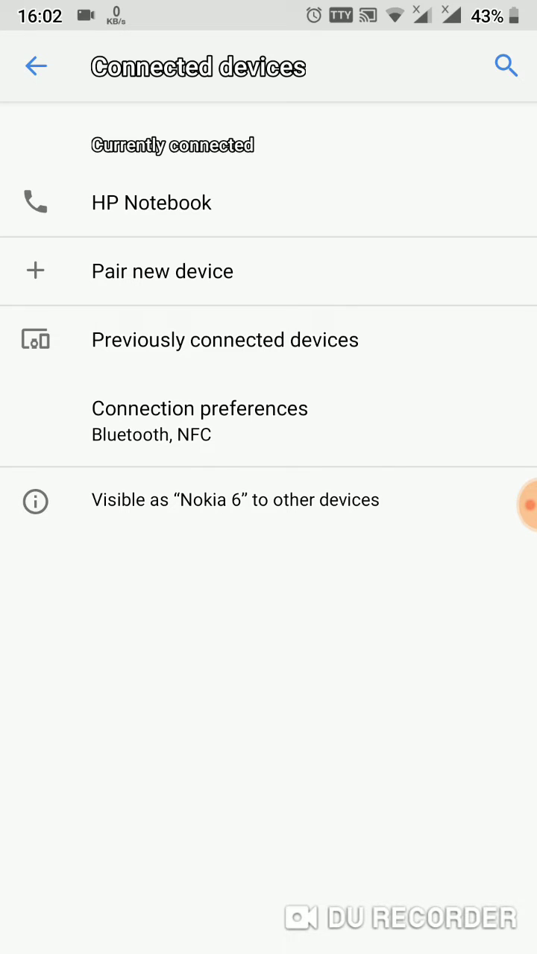
pyautogui.click(38, 64)
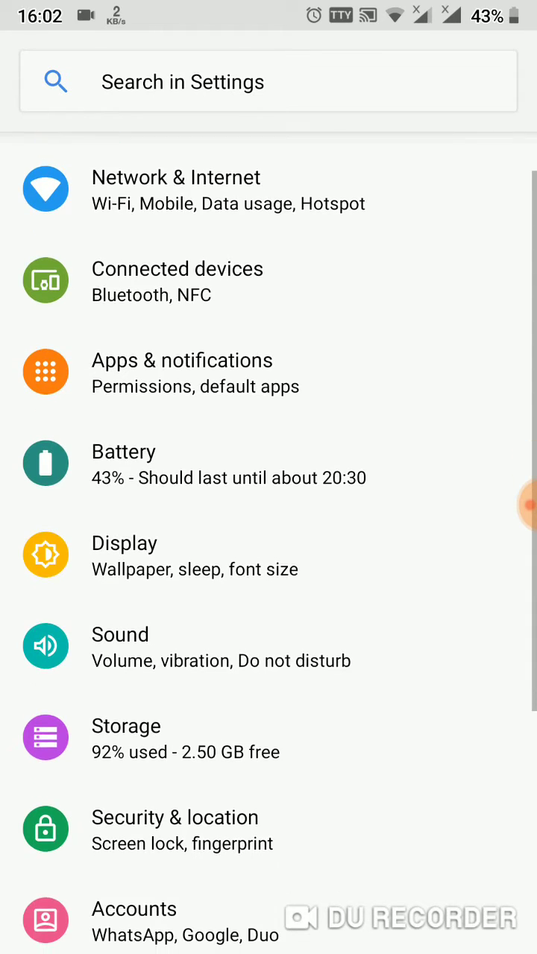
pyautogui.scroll(-3)
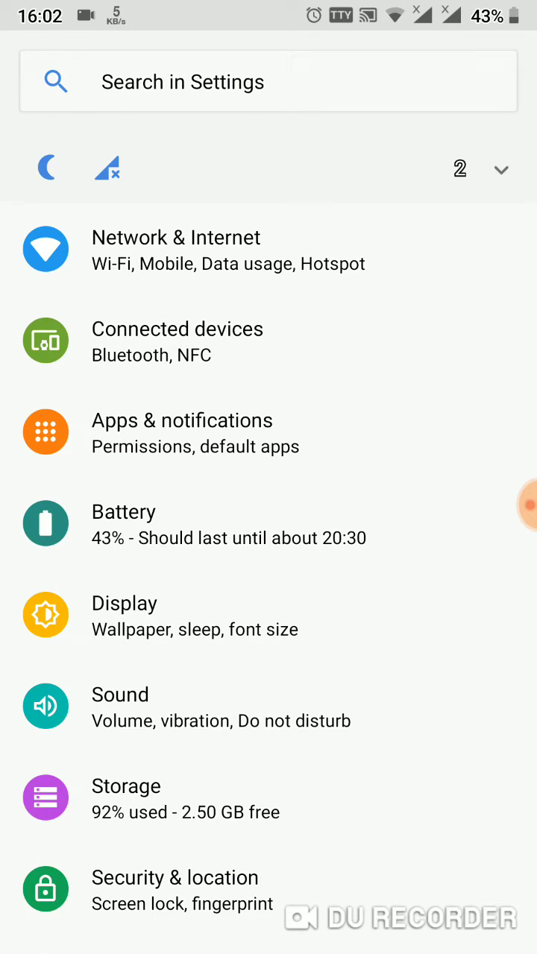
pyautogui.click(175, 250)
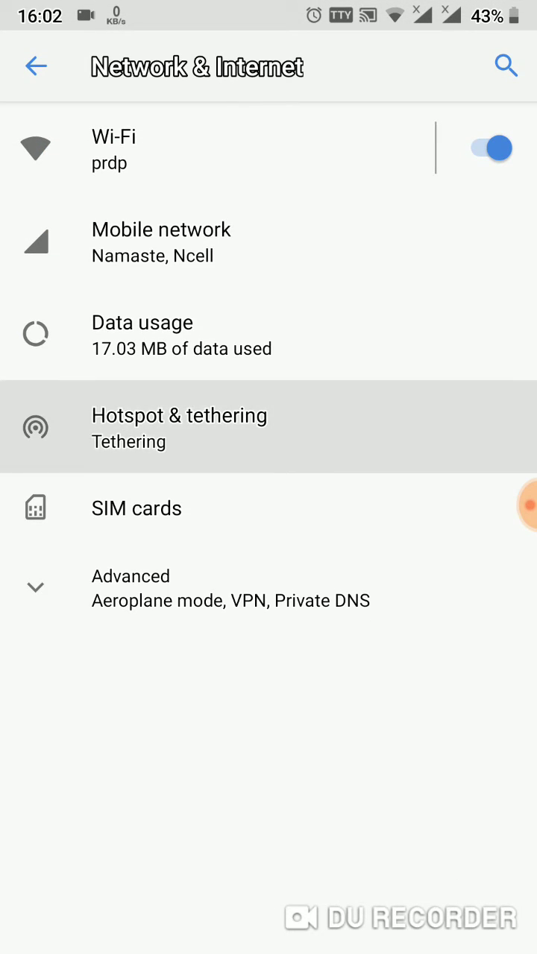
pyautogui.click(179, 428)
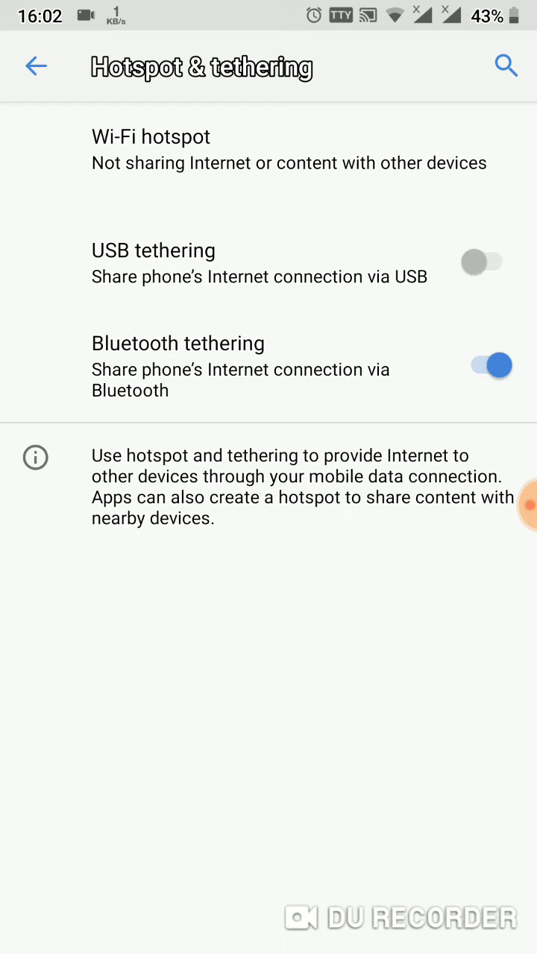
pyautogui.click(494, 364)
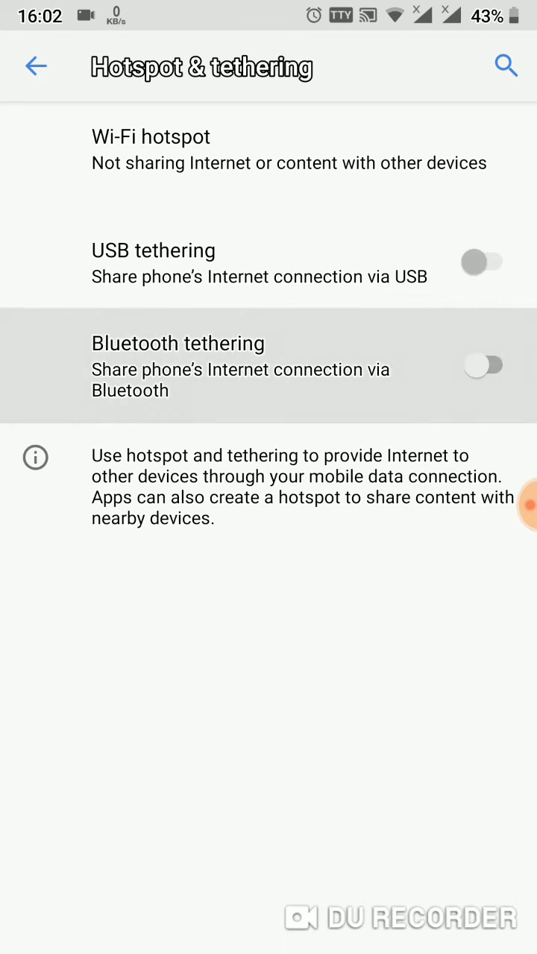
pyautogui.click(488, 366)
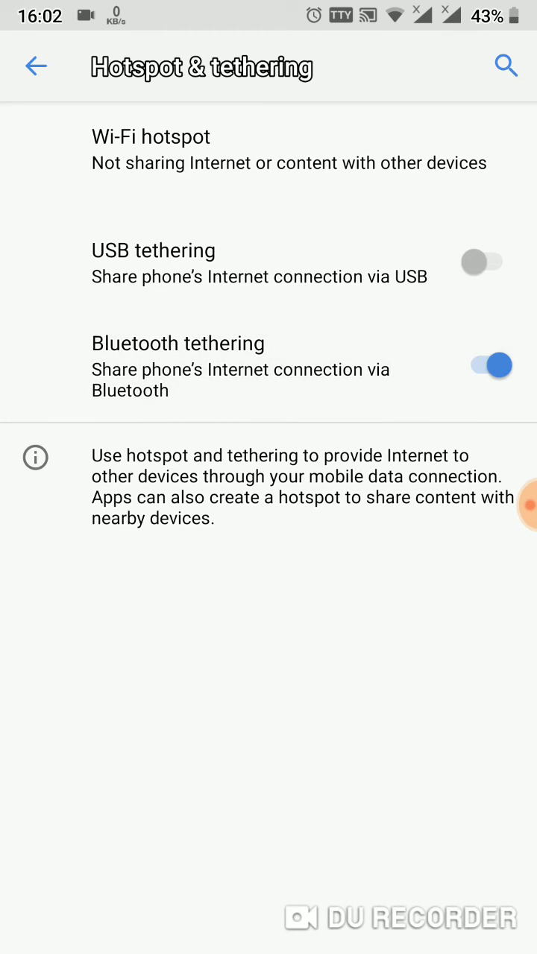
pyautogui.click(36, 65)
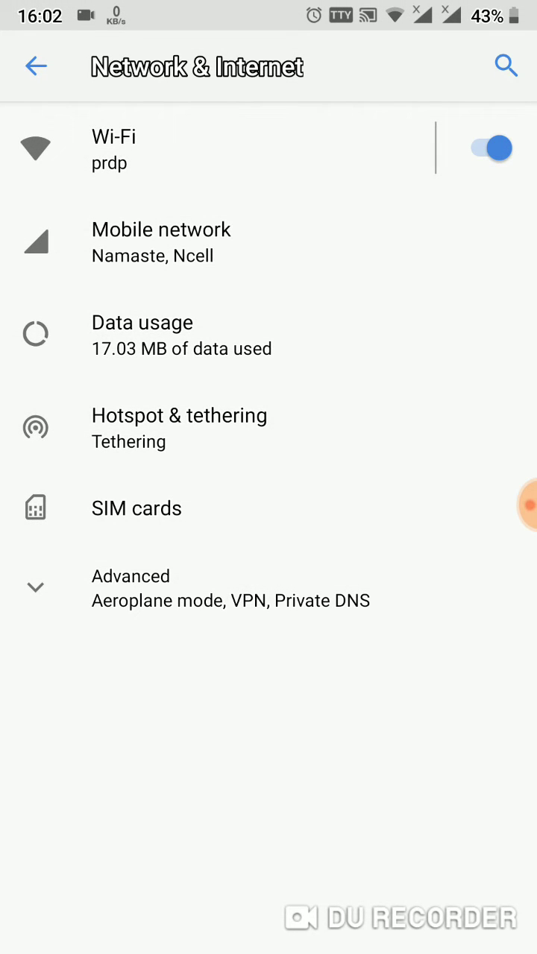
pyautogui.click(35, 66)
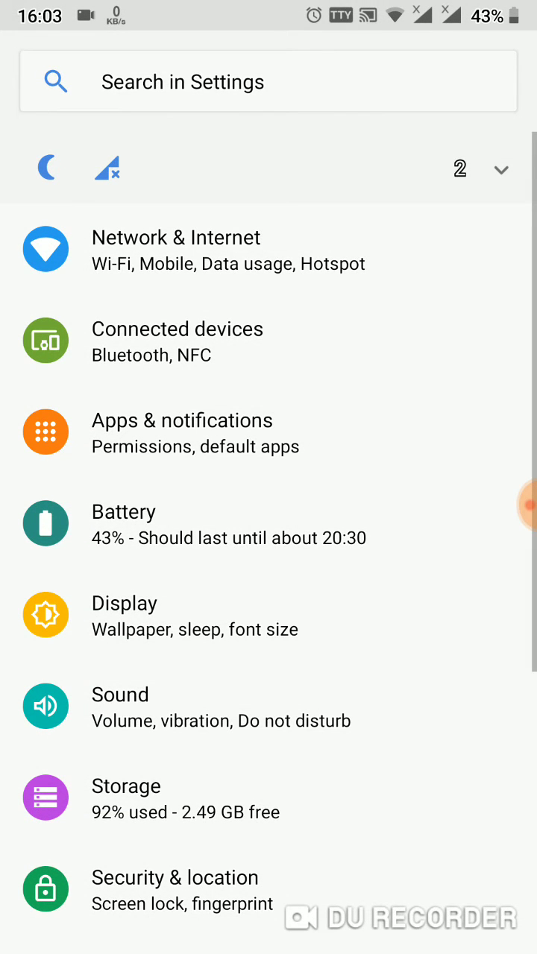